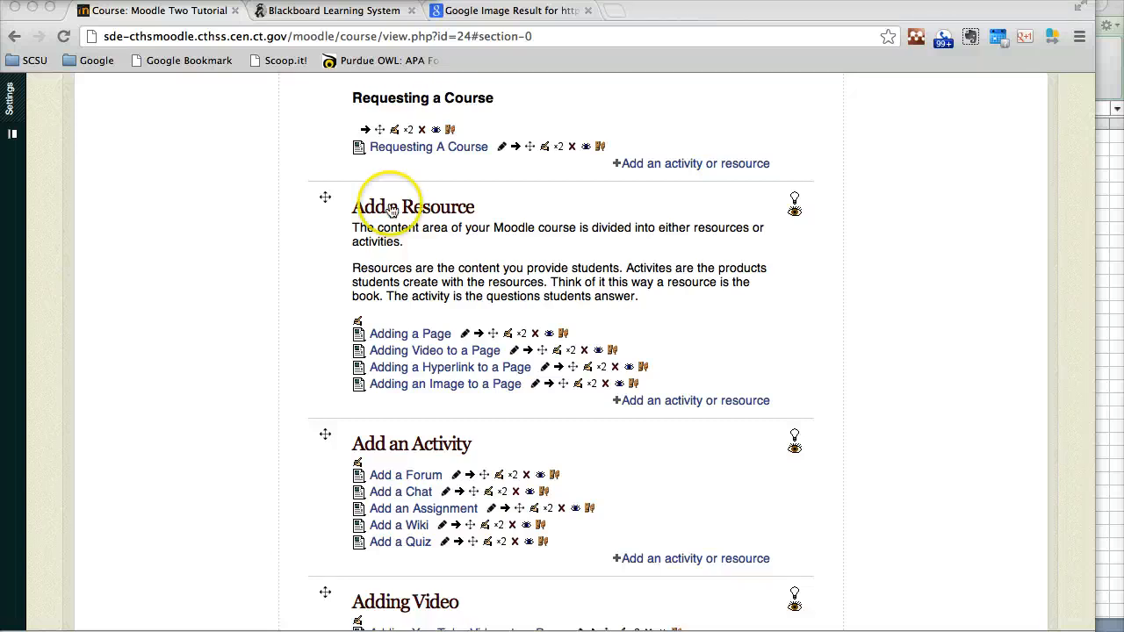
pyautogui.moveTo(671, 406)
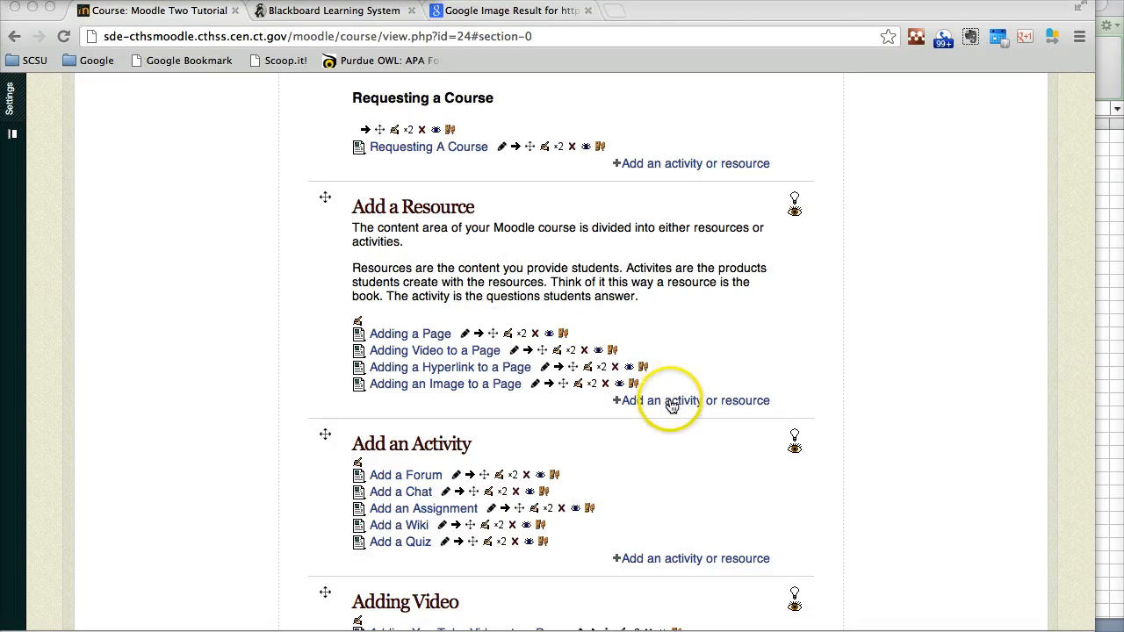
pyautogui.moveTo(695, 401)
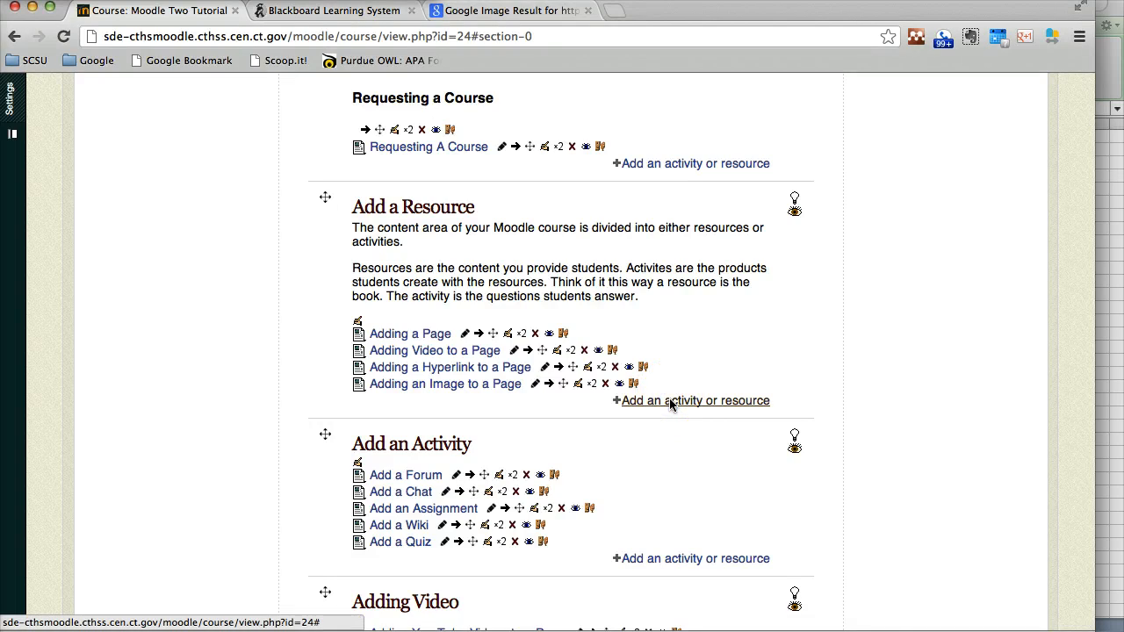
# Add a new File resource from the activity chooser's Resources list.
pyautogui.click(690, 400)
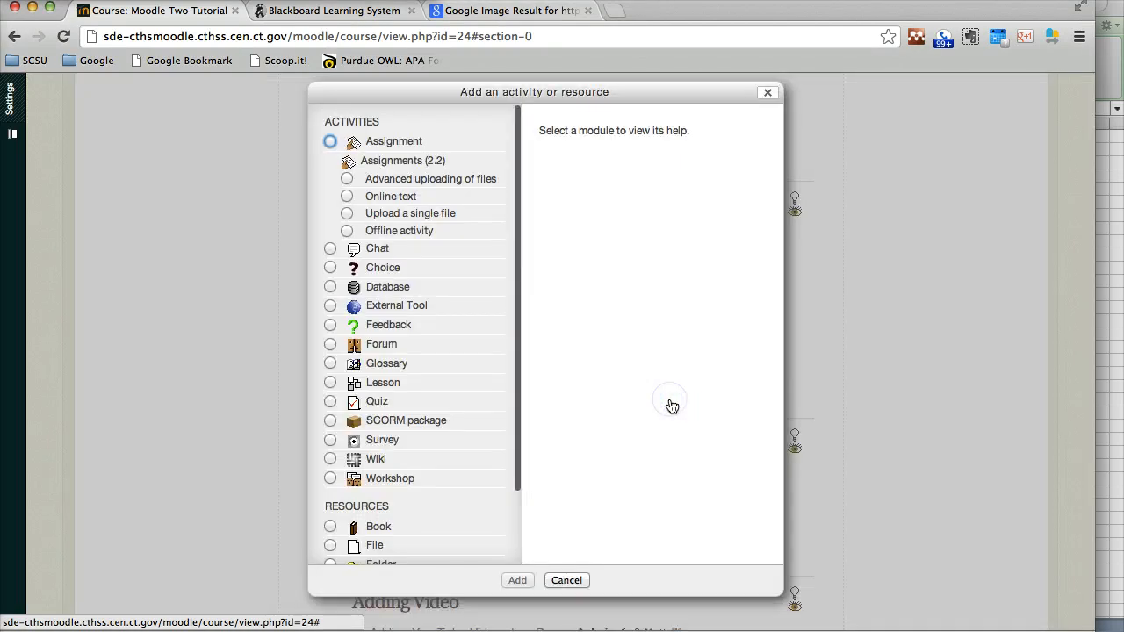
pyautogui.scroll(-3)
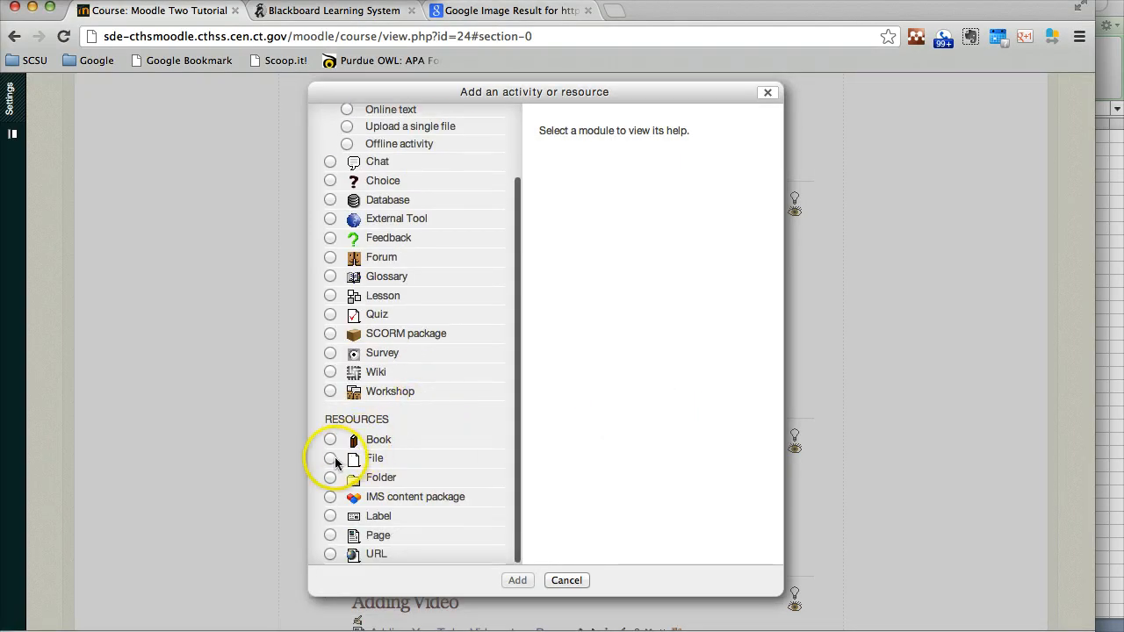
pyautogui.click(330, 457)
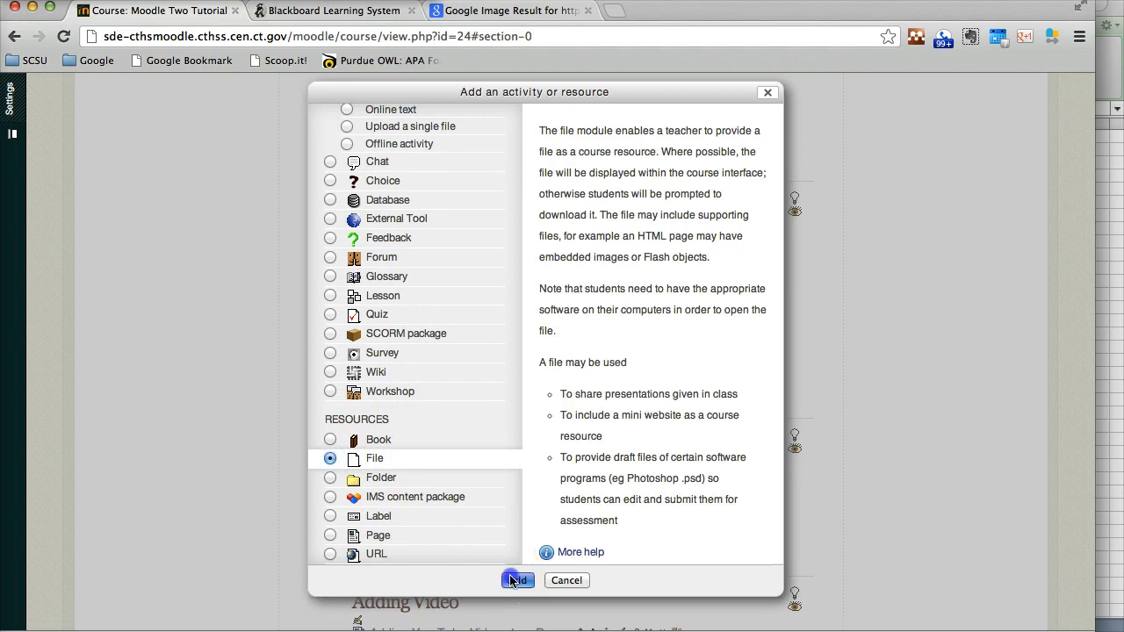
pyautogui.click(516, 579)
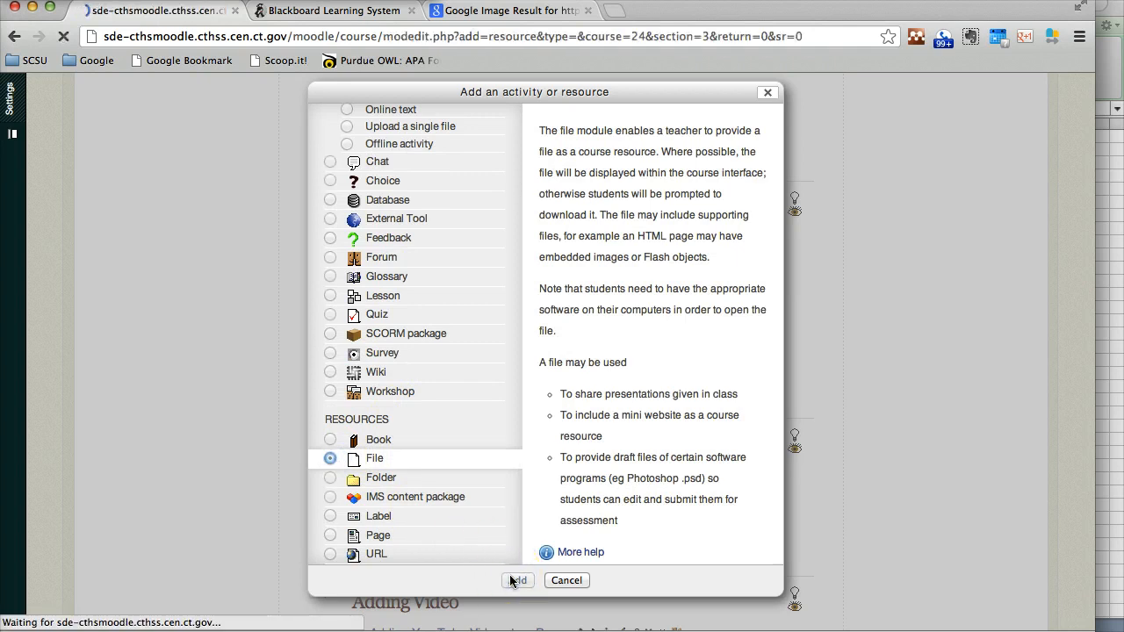
# Name the resource 'Adding a File' and move down to the Content section.
pyautogui.click(517, 580)
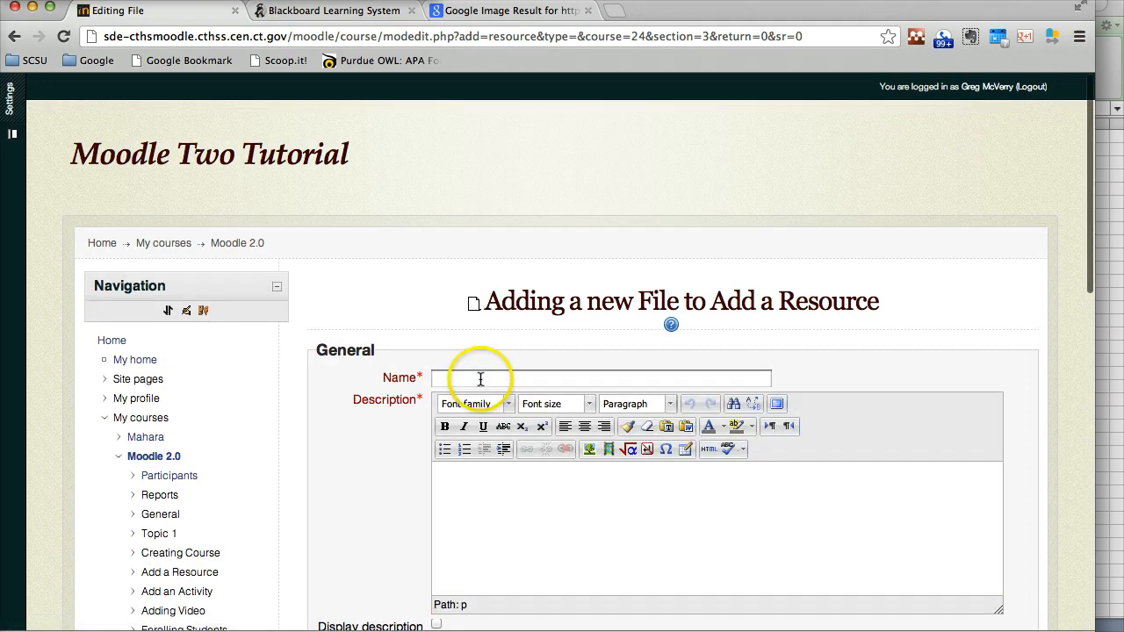
pyautogui.write('A')
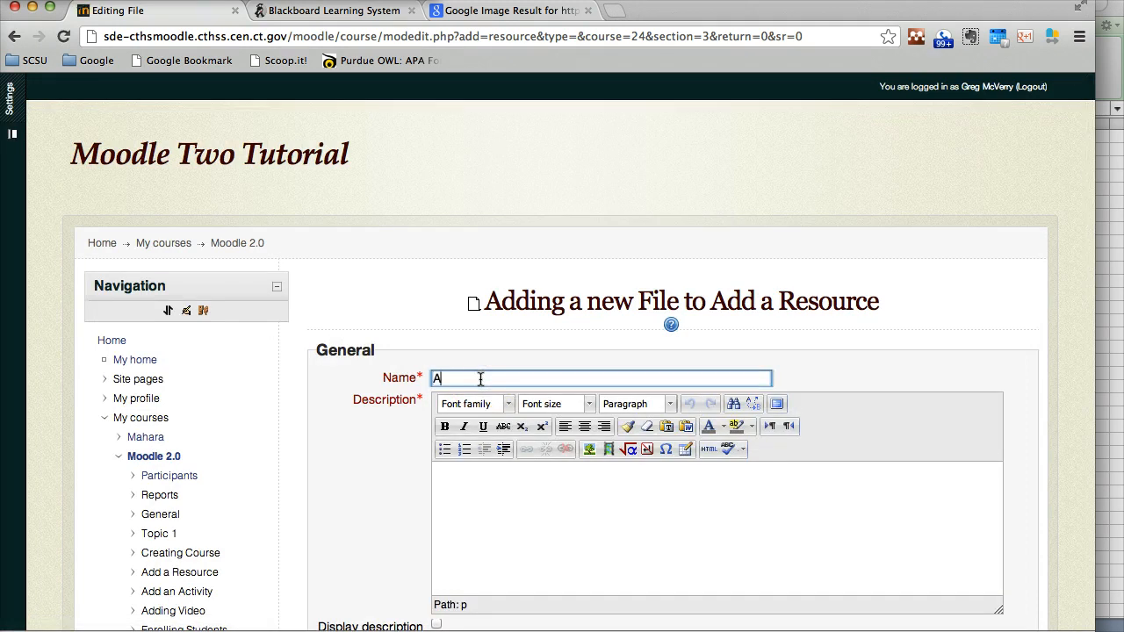
pyautogui.write('dding a File')
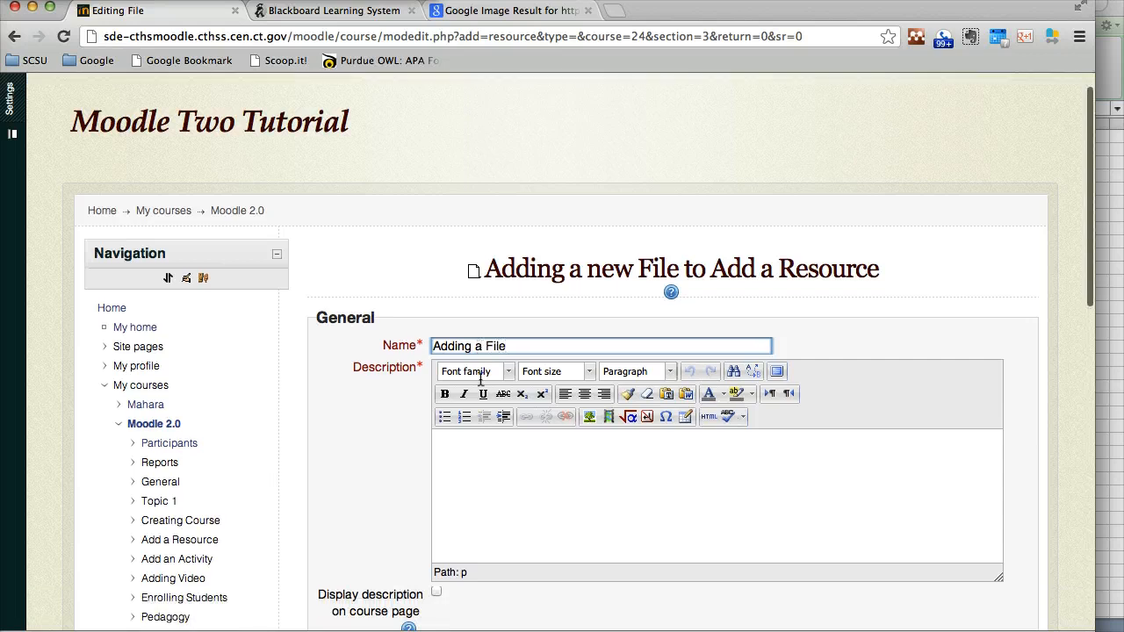
pyautogui.scroll(-3)
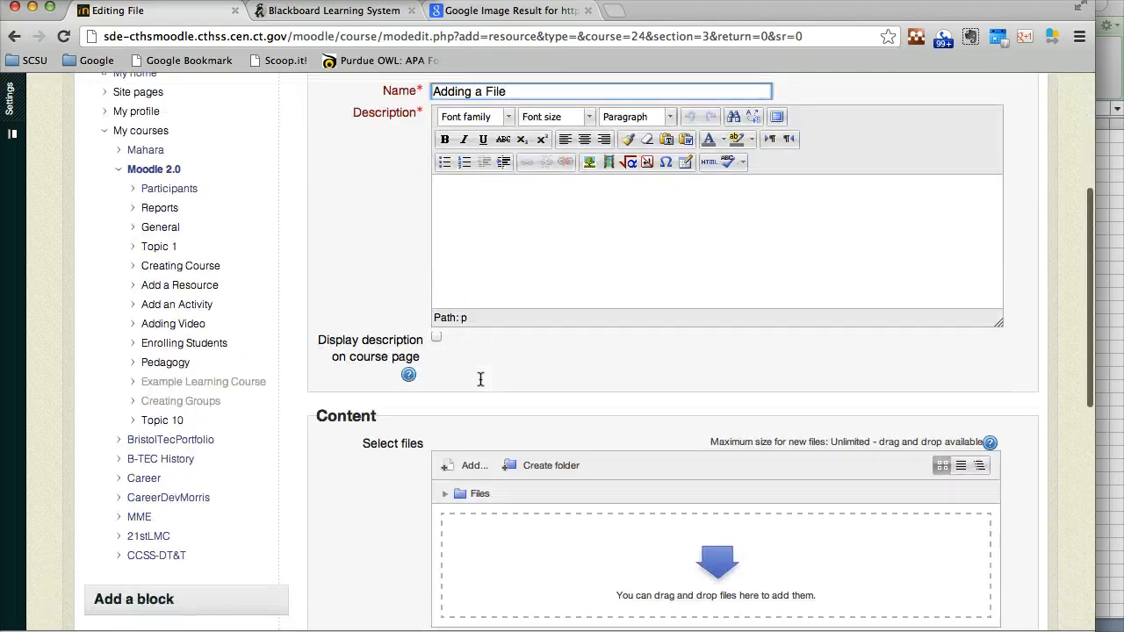
pyautogui.scroll(-3)
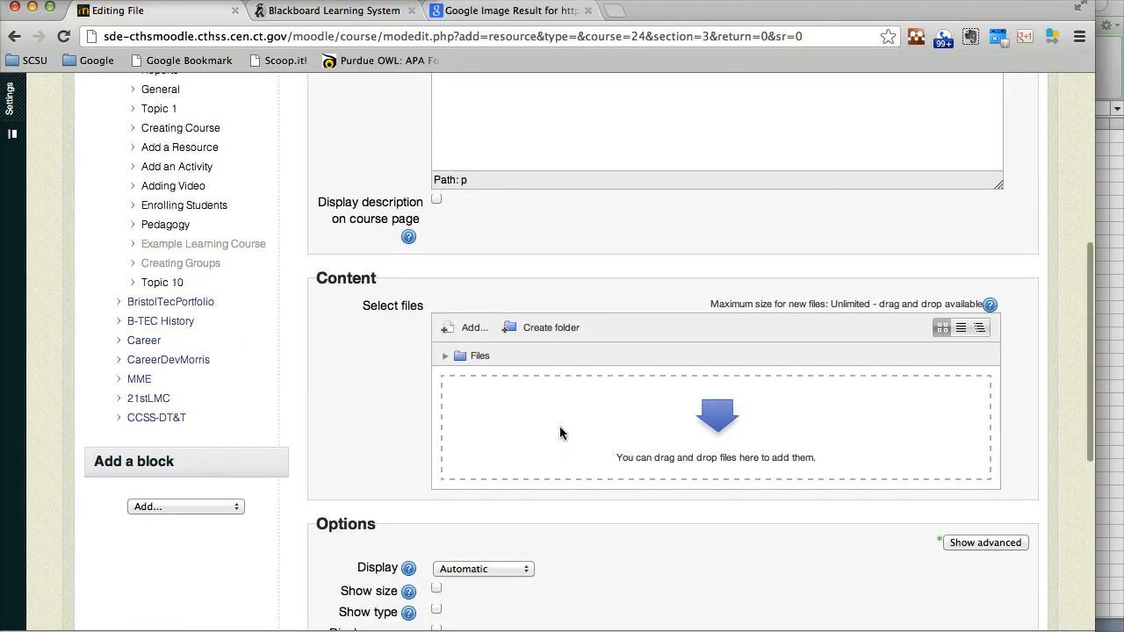
pyautogui.scroll(-3)
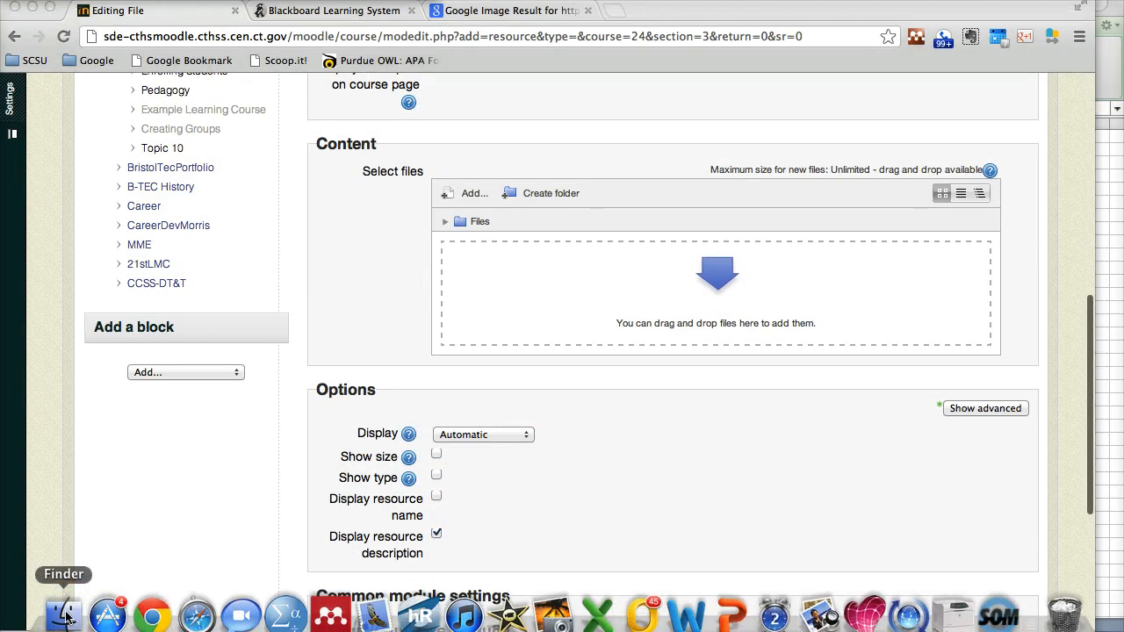
# Drag 'MT Portfolio- Skills checklist.xlsx' from the Finder Desktop into the upload area.
pyautogui.click(63, 612)
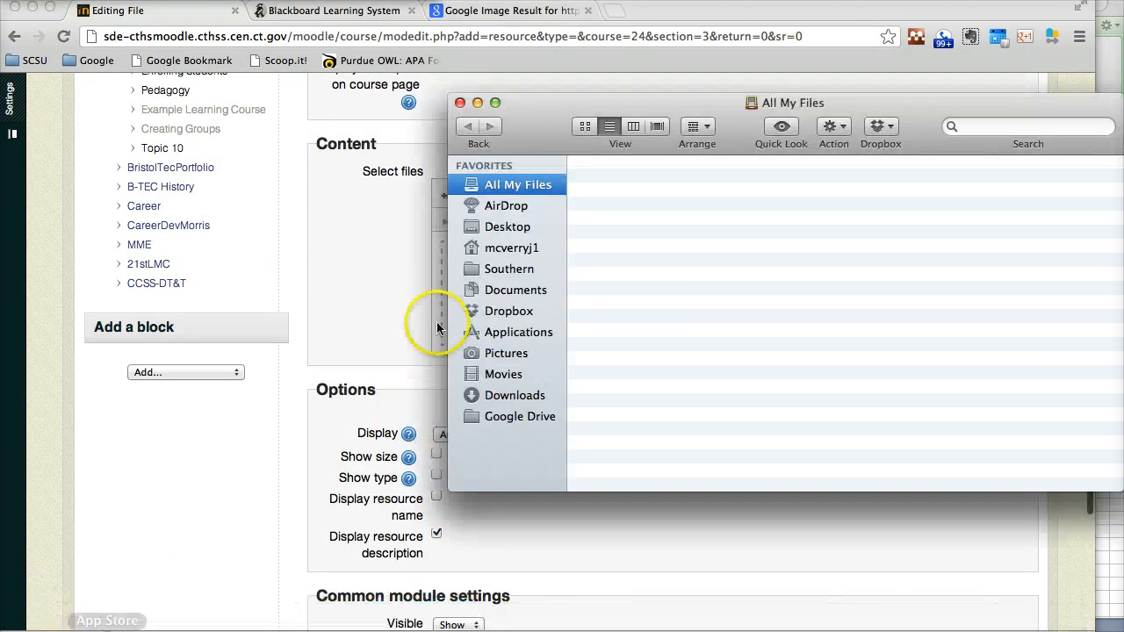
pyautogui.moveTo(503, 232)
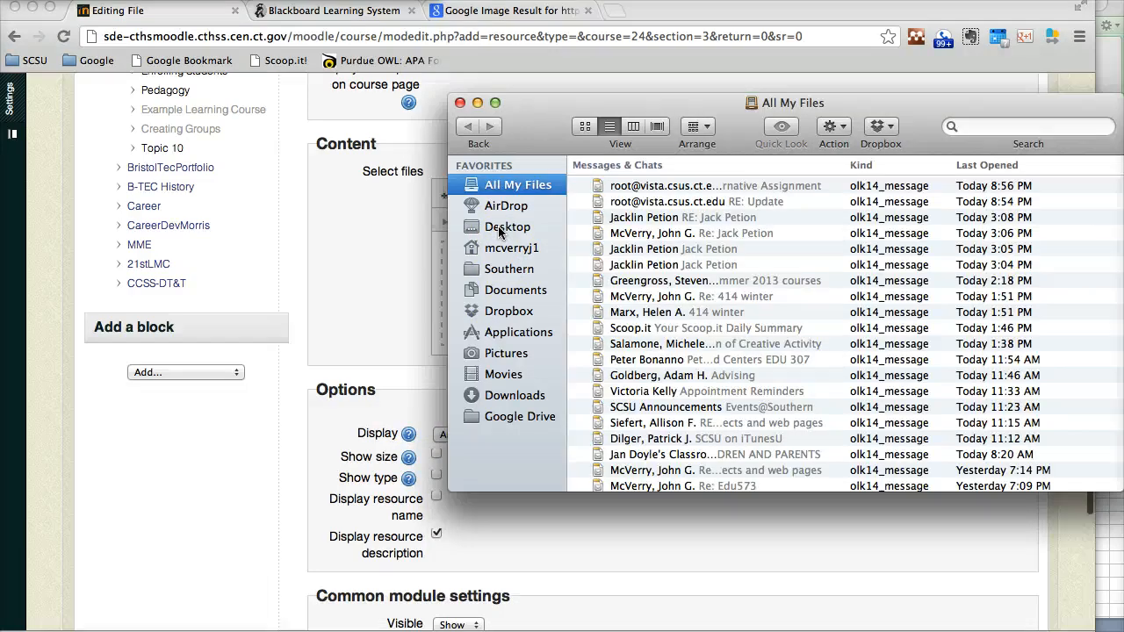
pyautogui.click(506, 226)
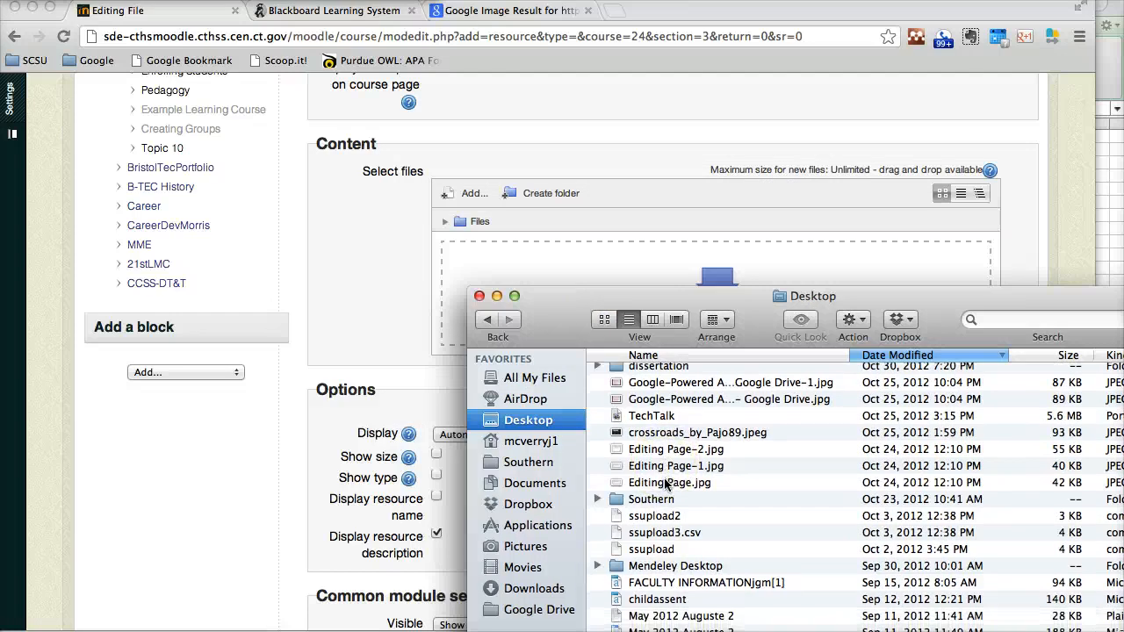
pyautogui.scroll(-3)
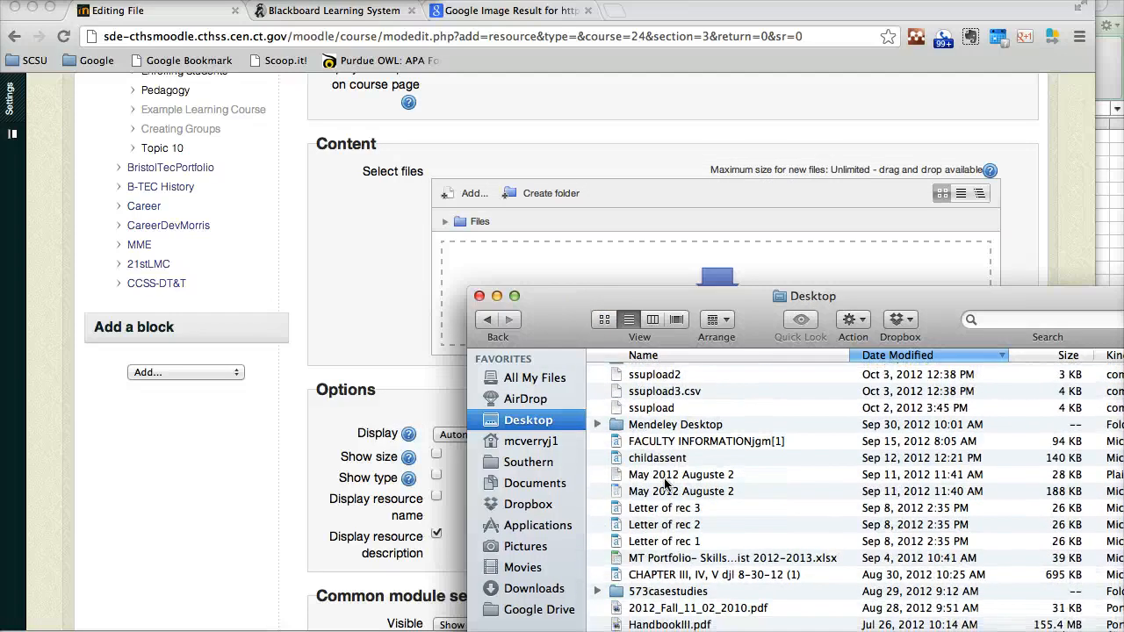
pyautogui.scroll(-3)
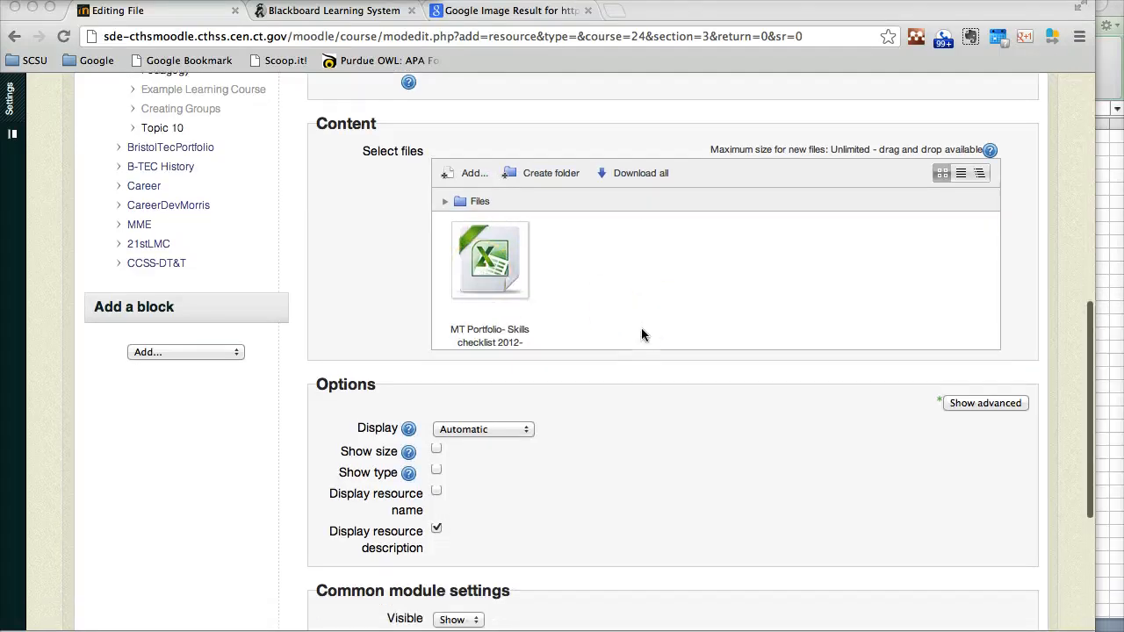
# Review the Display options, keep Automatic, and attempt 'Save and display'.
pyautogui.scroll(-3)
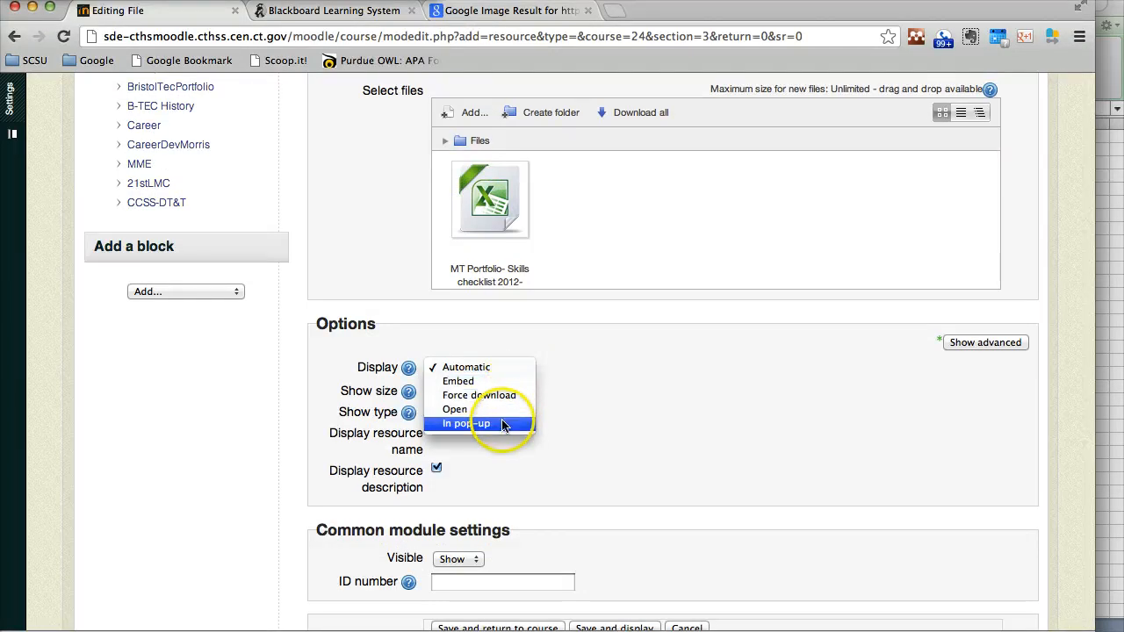
pyautogui.click(466, 367)
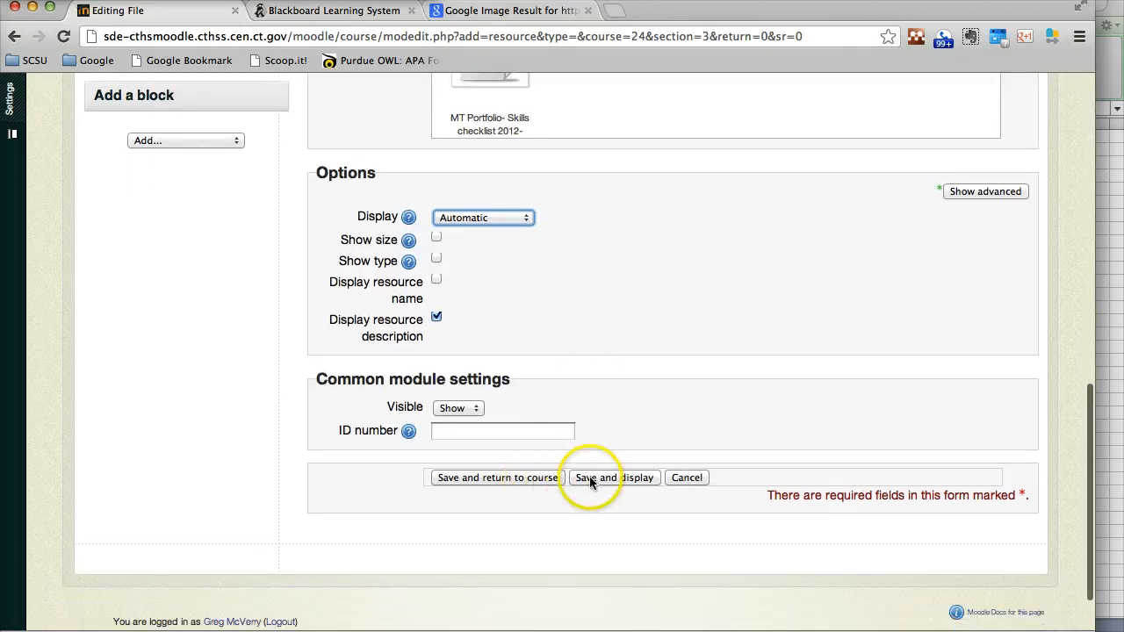
pyautogui.scroll(-3)
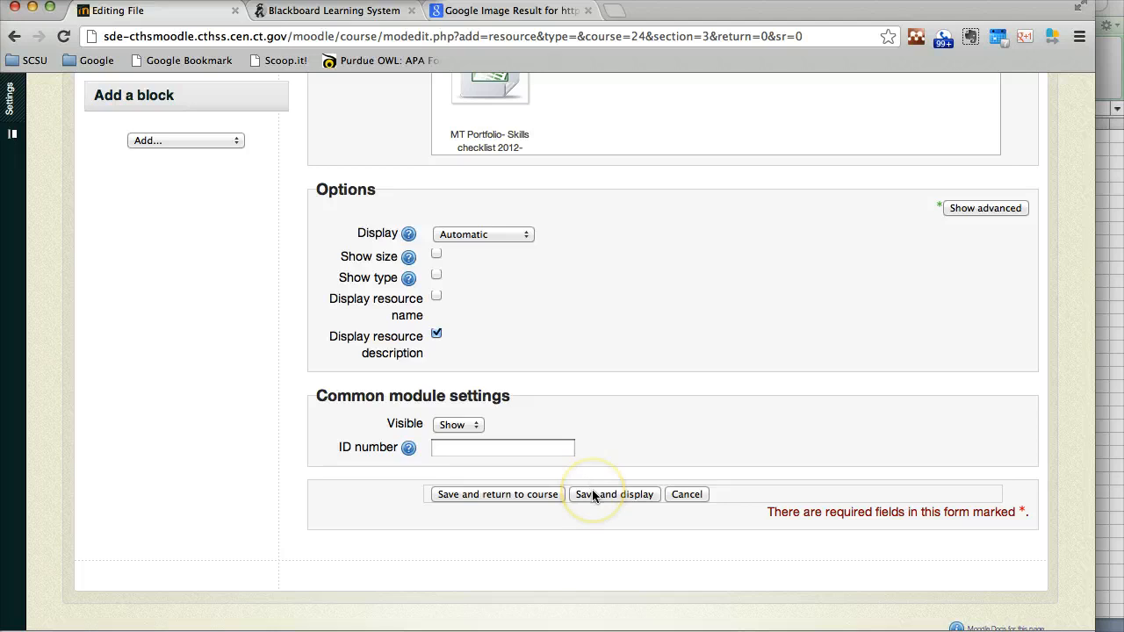
pyautogui.moveTo(615, 495)
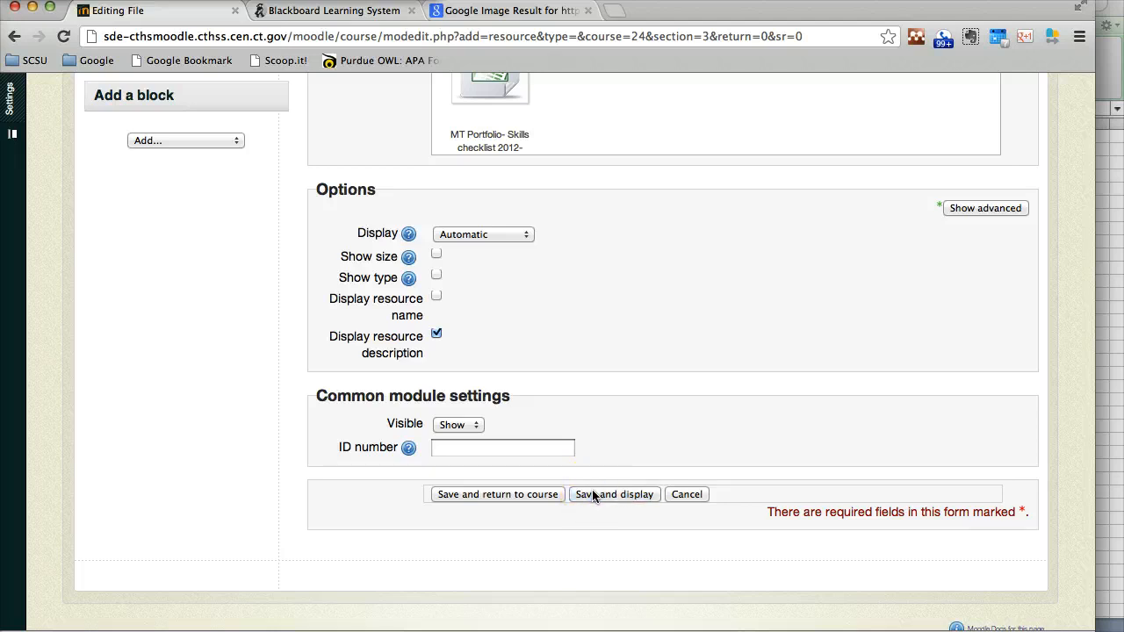
pyautogui.scroll(-3)
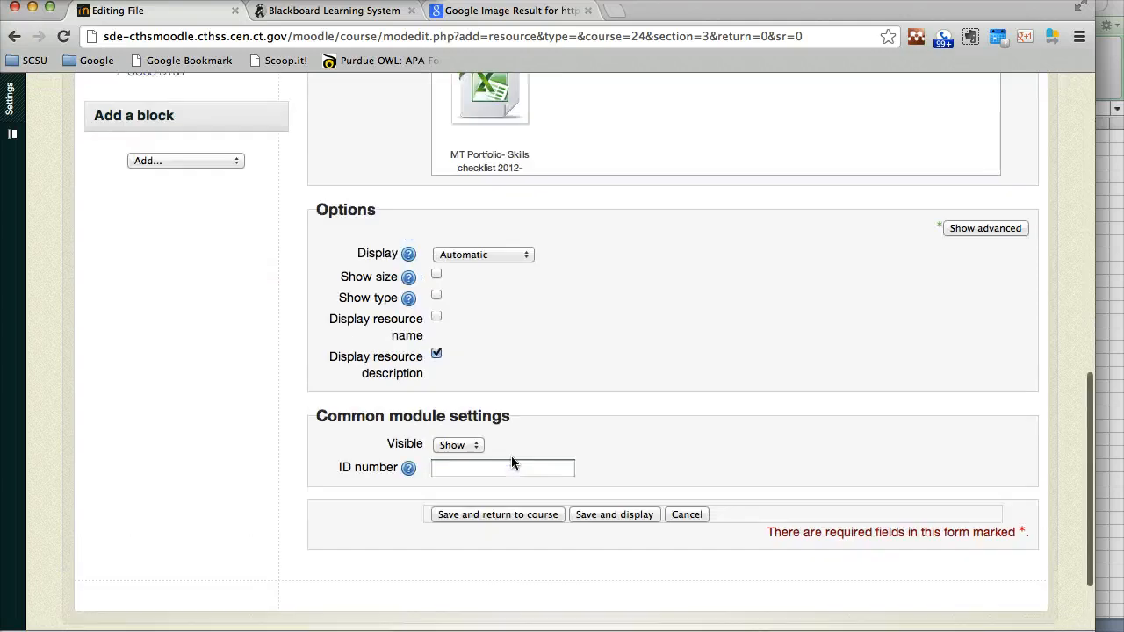
# Enter 'Adding a' as the description and save to display the resource page.
pyautogui.scroll(3)
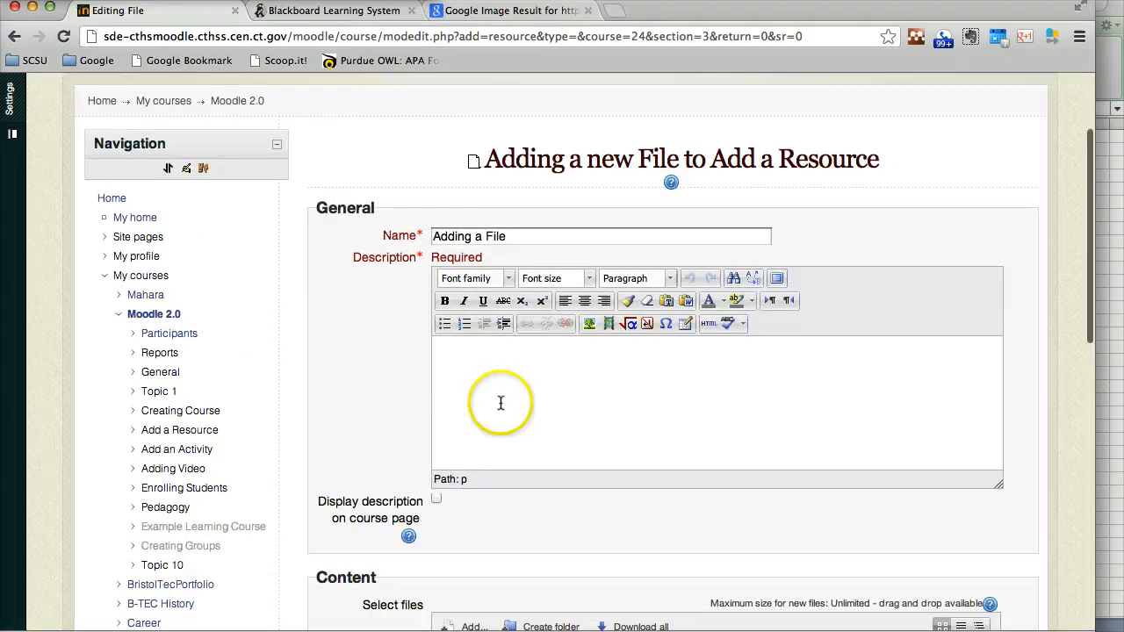
pyautogui.write('Adding')
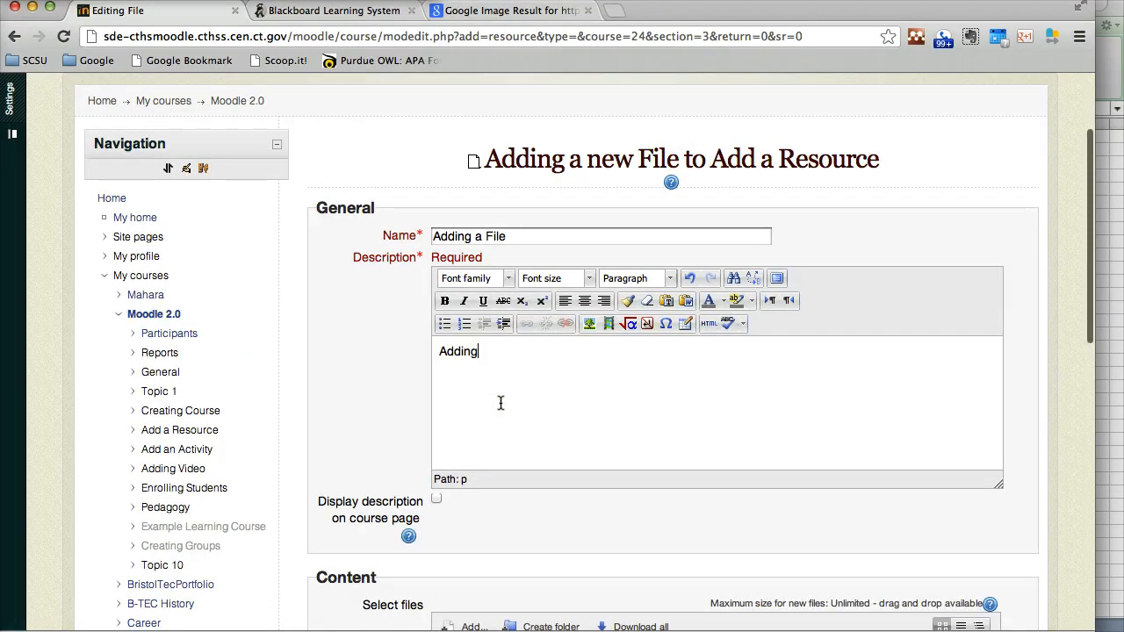
pyautogui.write('a')
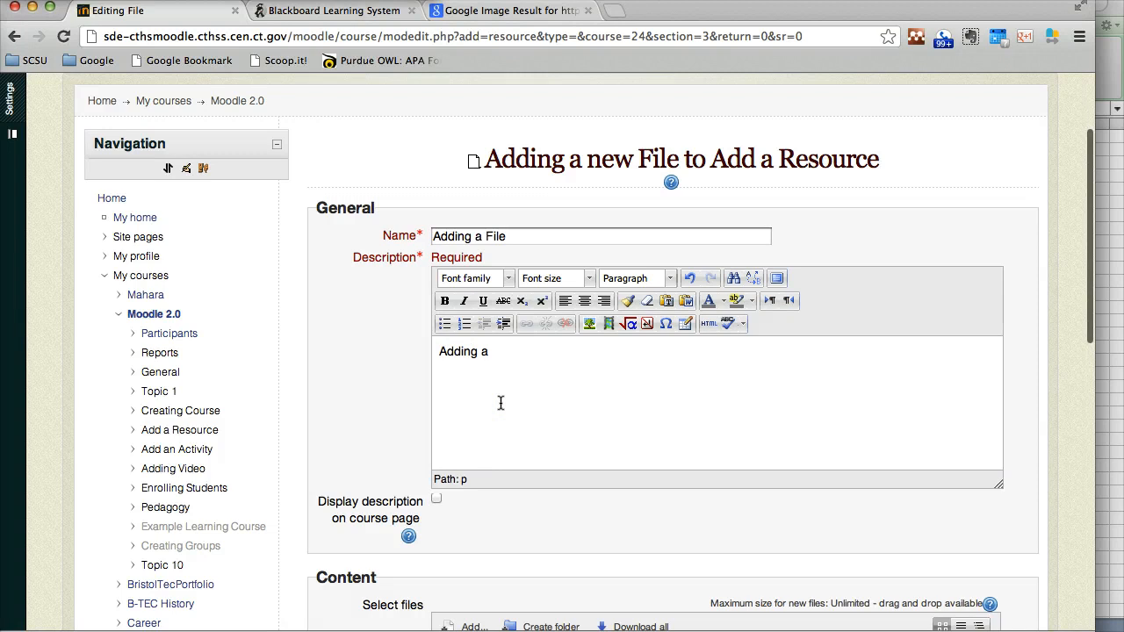
pyautogui.scroll(-3)
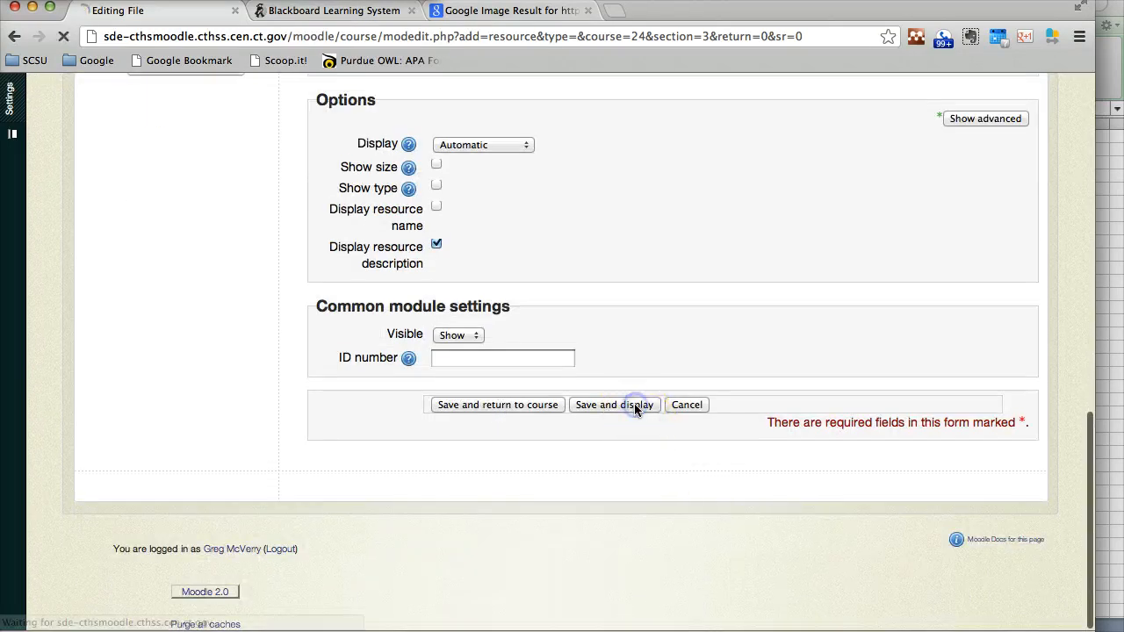
pyautogui.click(615, 404)
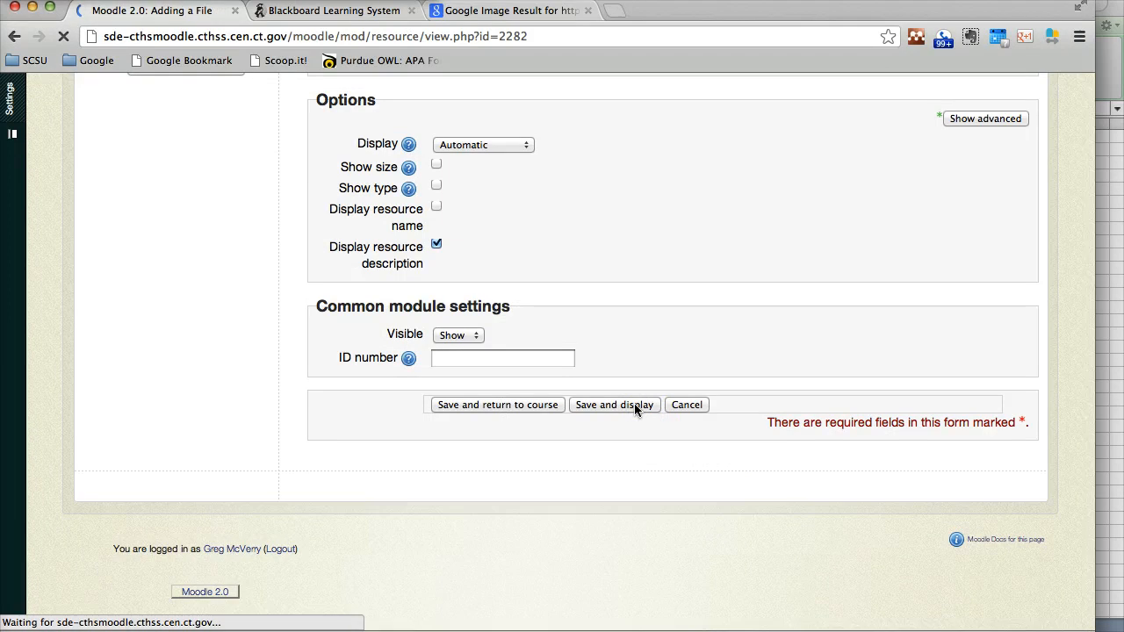
pyautogui.click(615, 404)
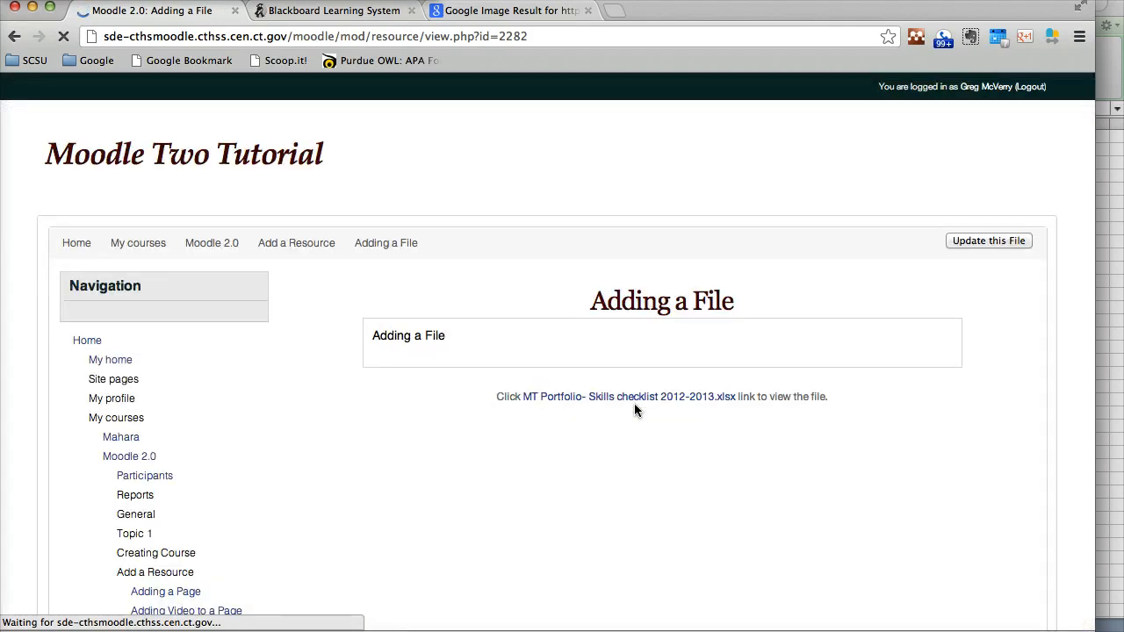